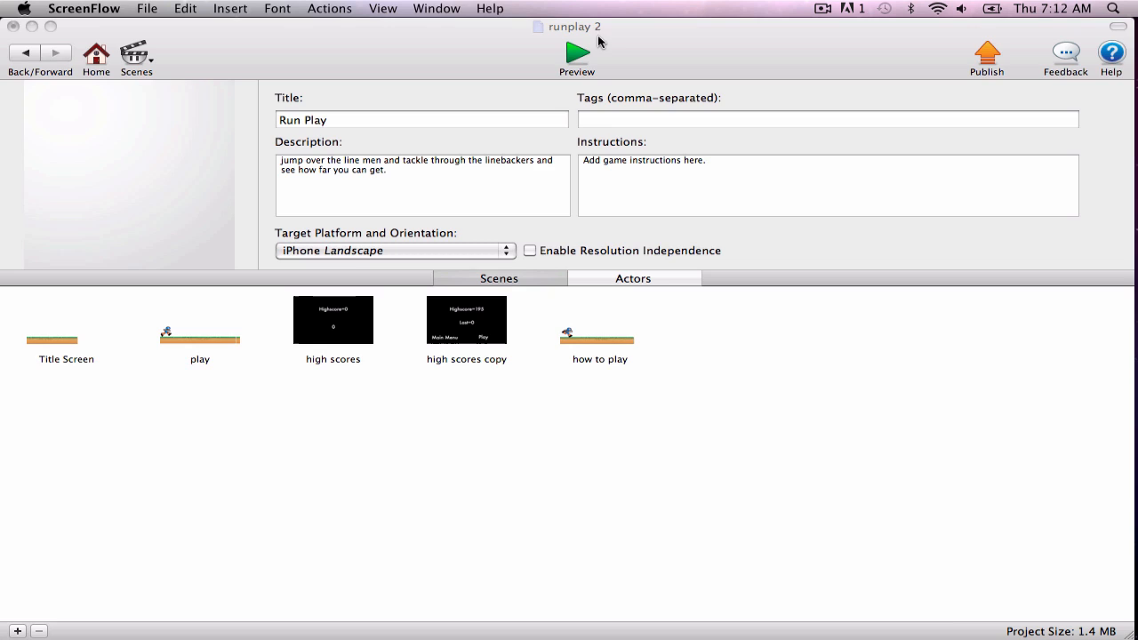
Preview Run Play to its 525 high score, return to the main menu, and list the scenes
click(577, 52)
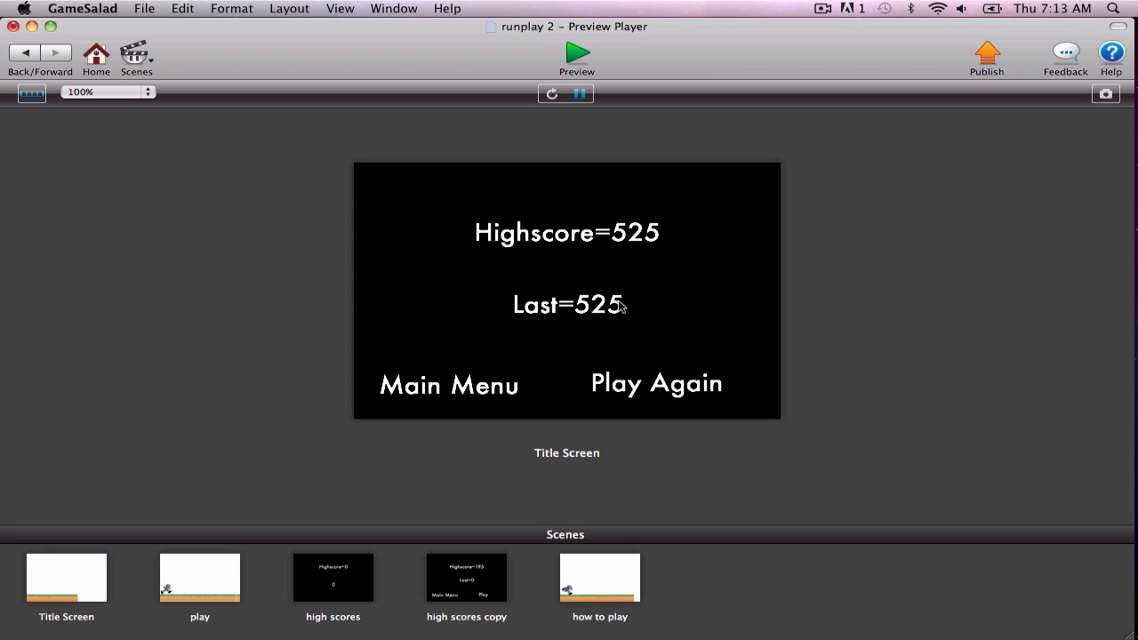
mouse_move(422, 430)
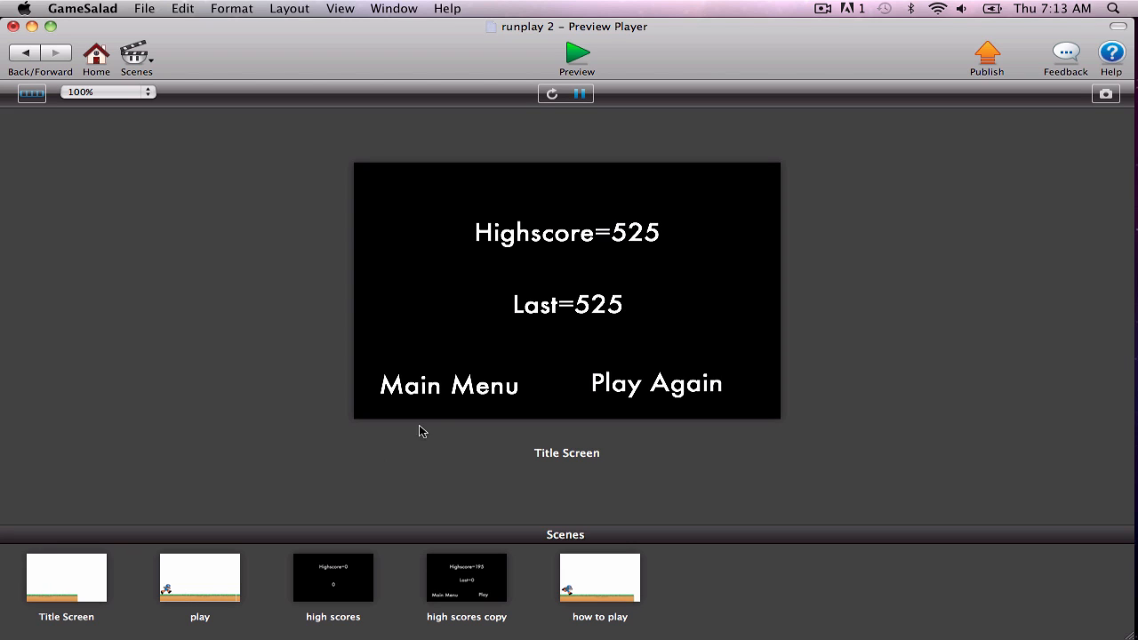
mouse_move(559, 354)
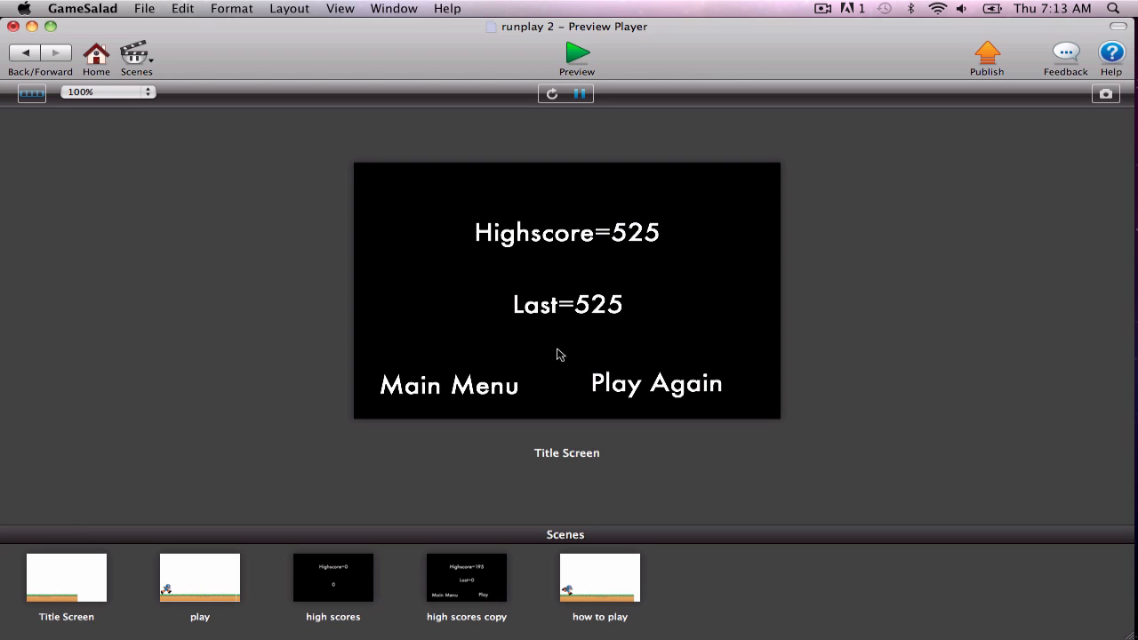
click(447, 384)
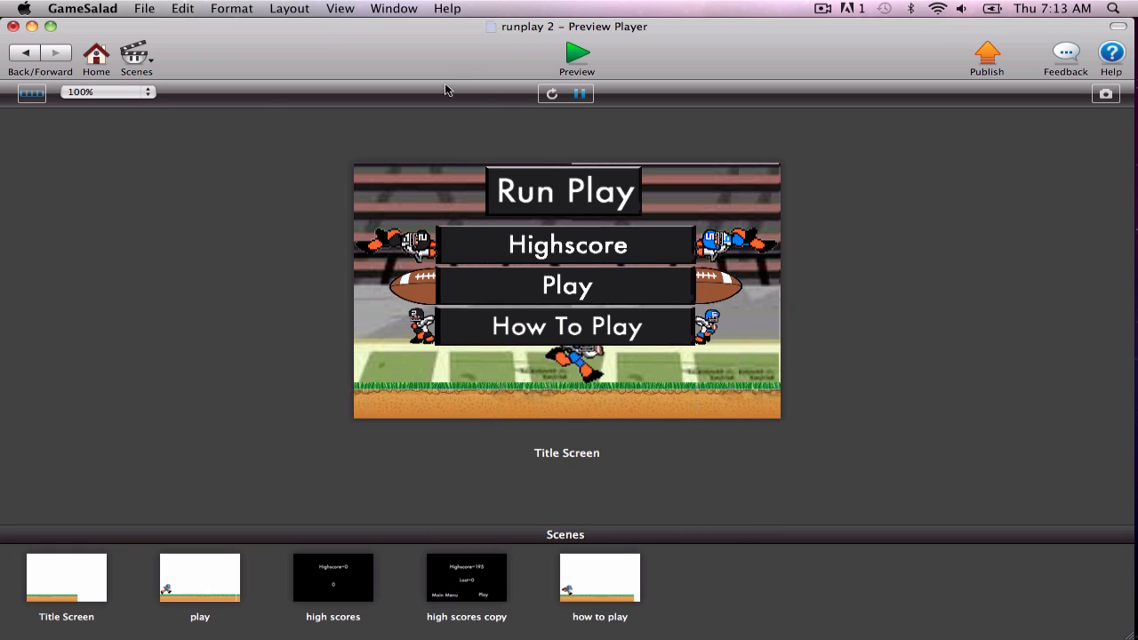
click(135, 53)
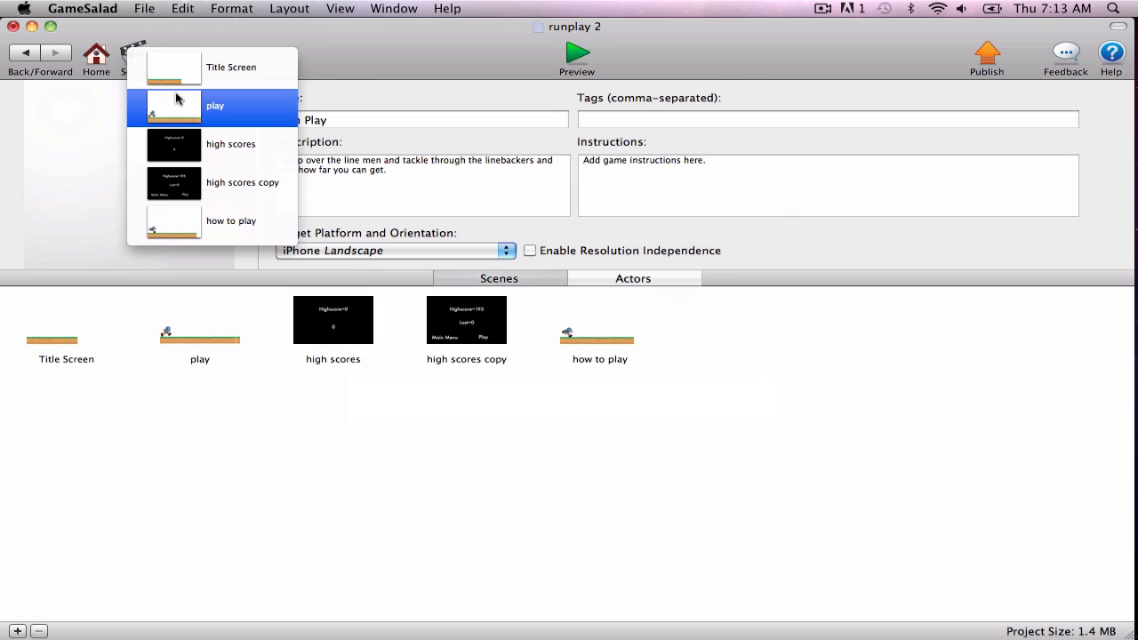
Open the play scene, then switch to the Title Screen scene for editing
click(214, 106)
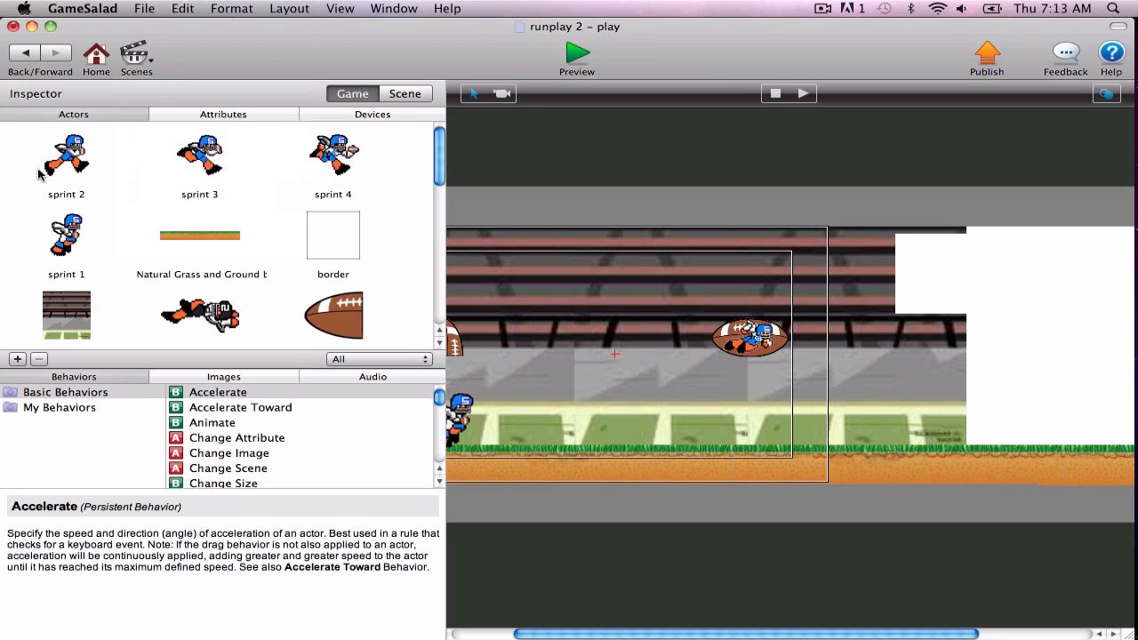
mouse_move(66, 235)
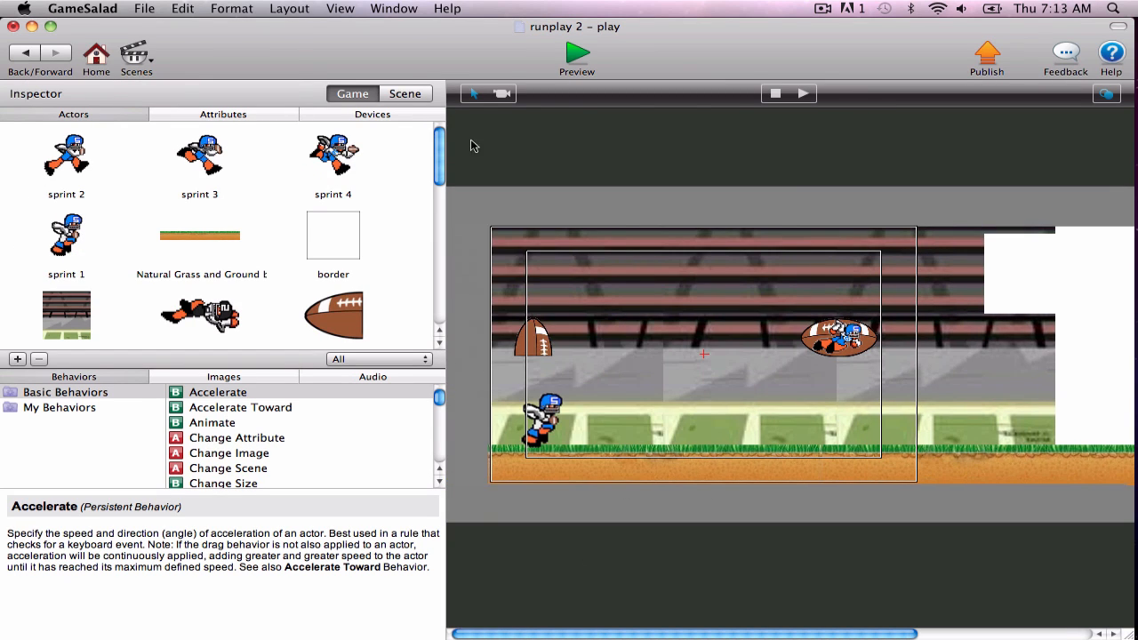
click(136, 51)
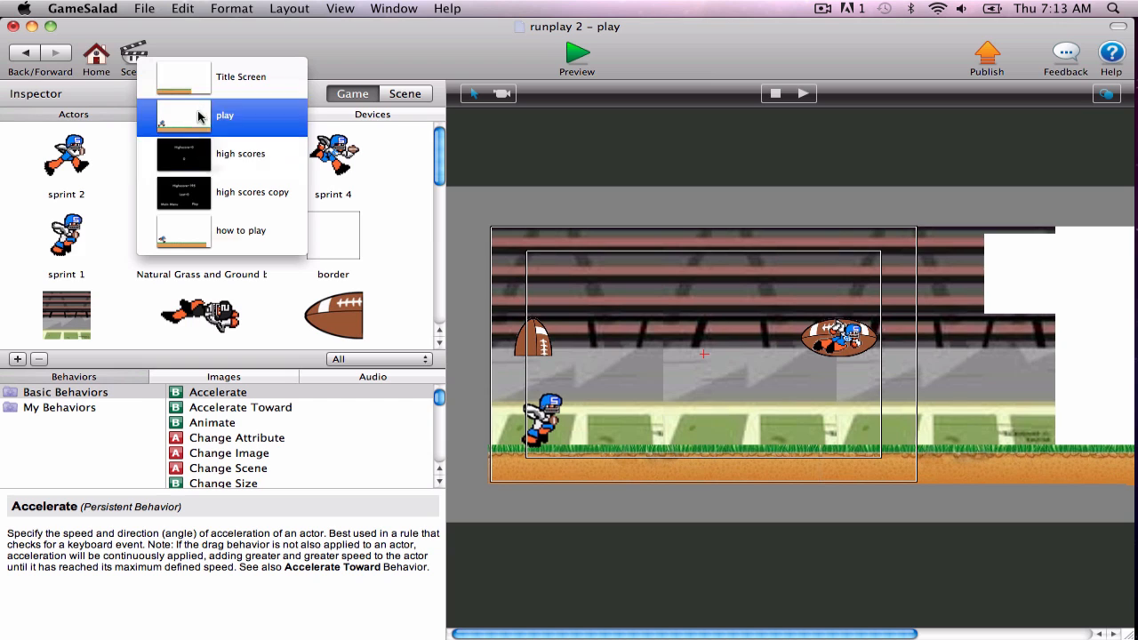
click(241, 76)
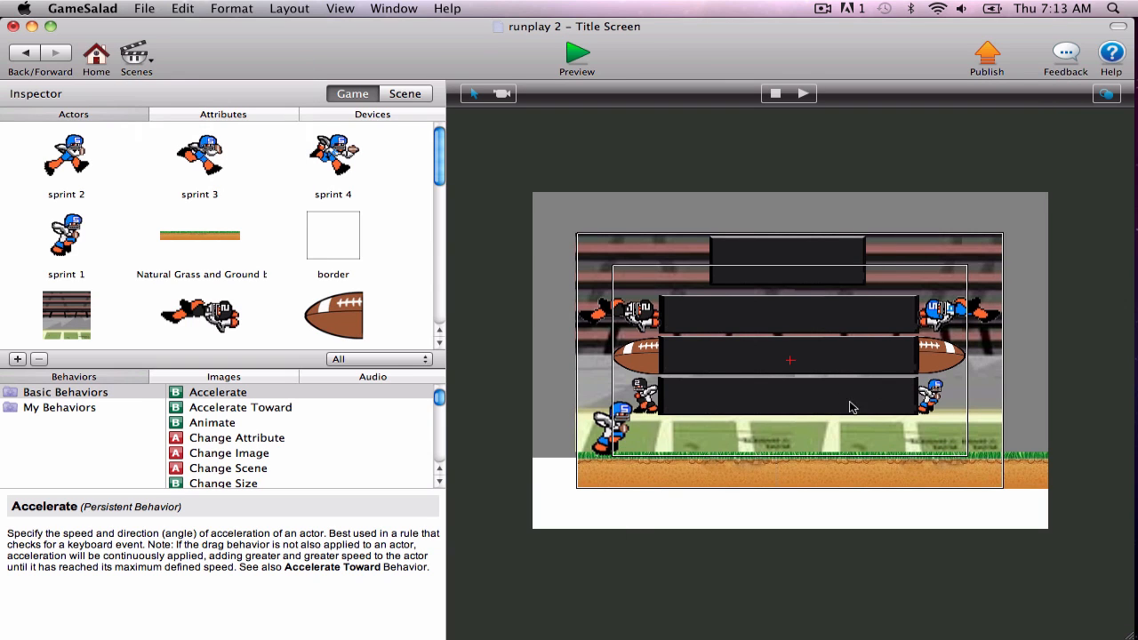
mouse_move(309, 187)
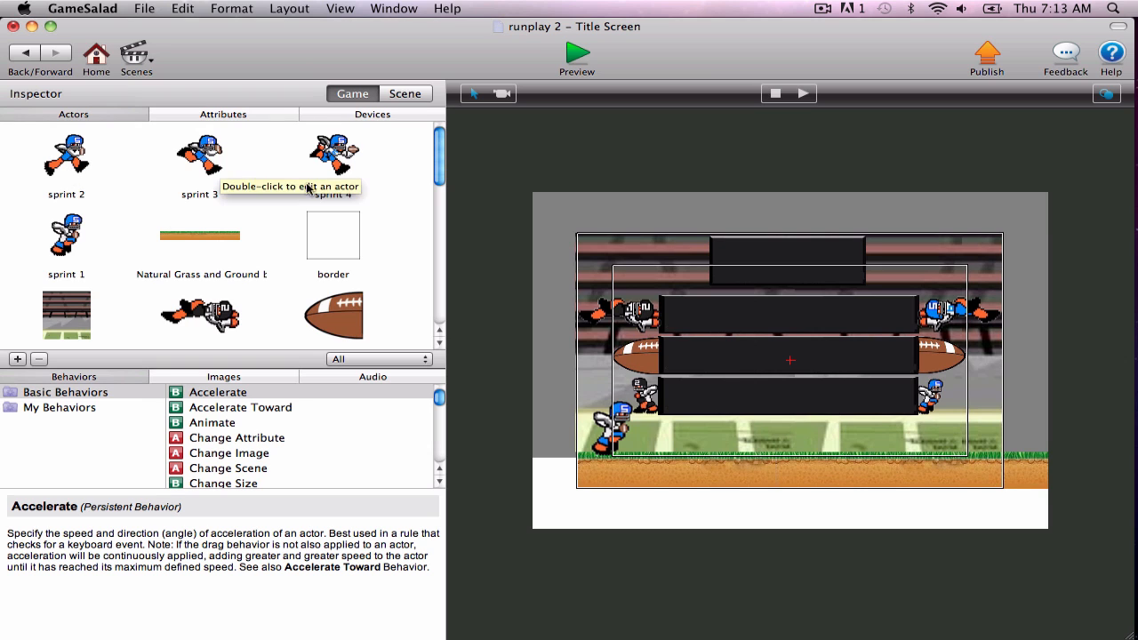
Open the sprint 1 actor and scroll through its animate, jump, die and tackle rules
double_click(66, 236)
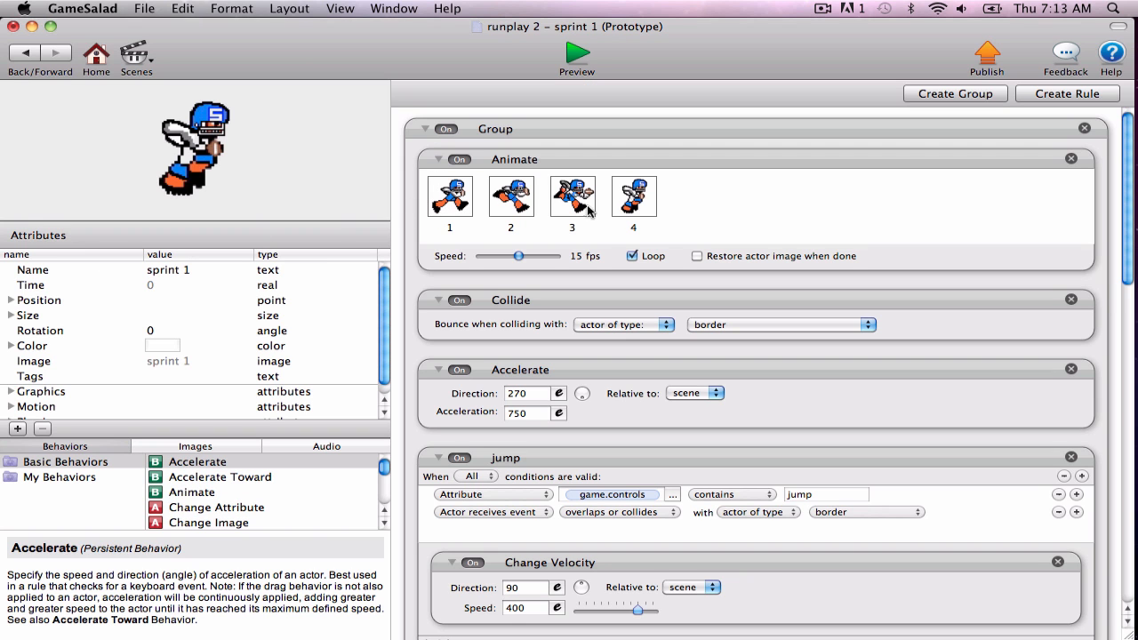
mouse_move(836, 251)
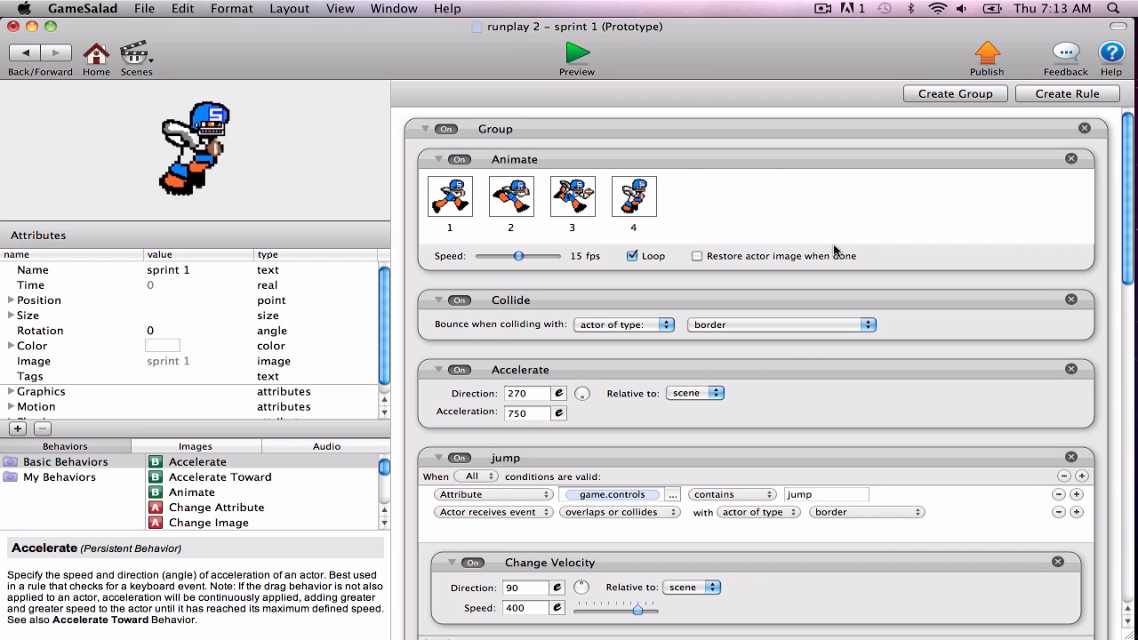
mouse_move(1109, 204)
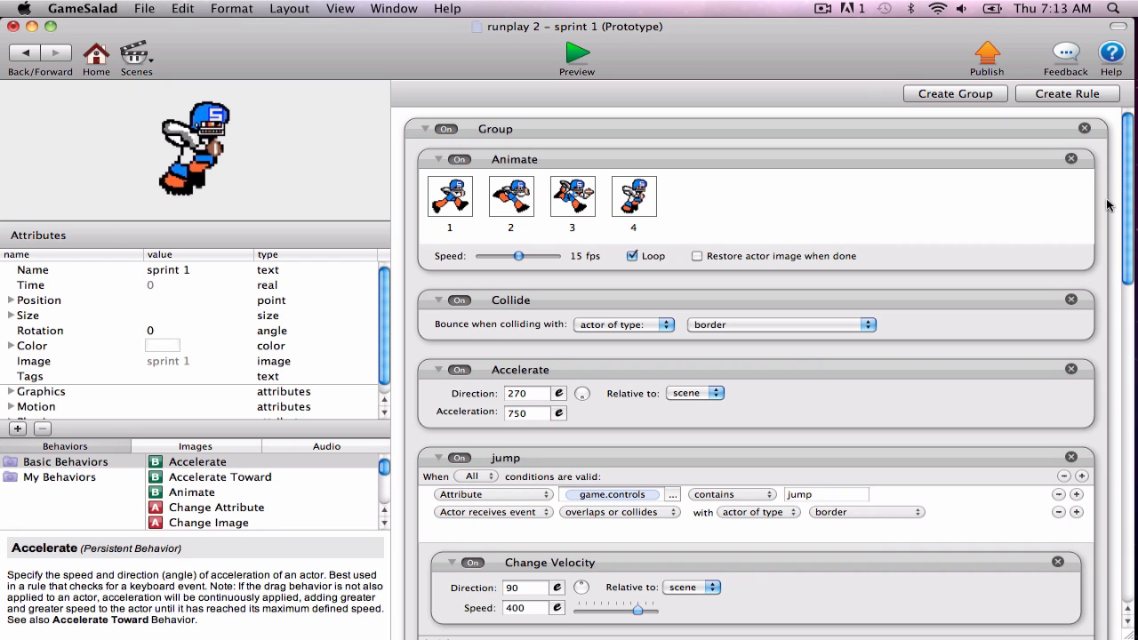
scroll(down, 3)
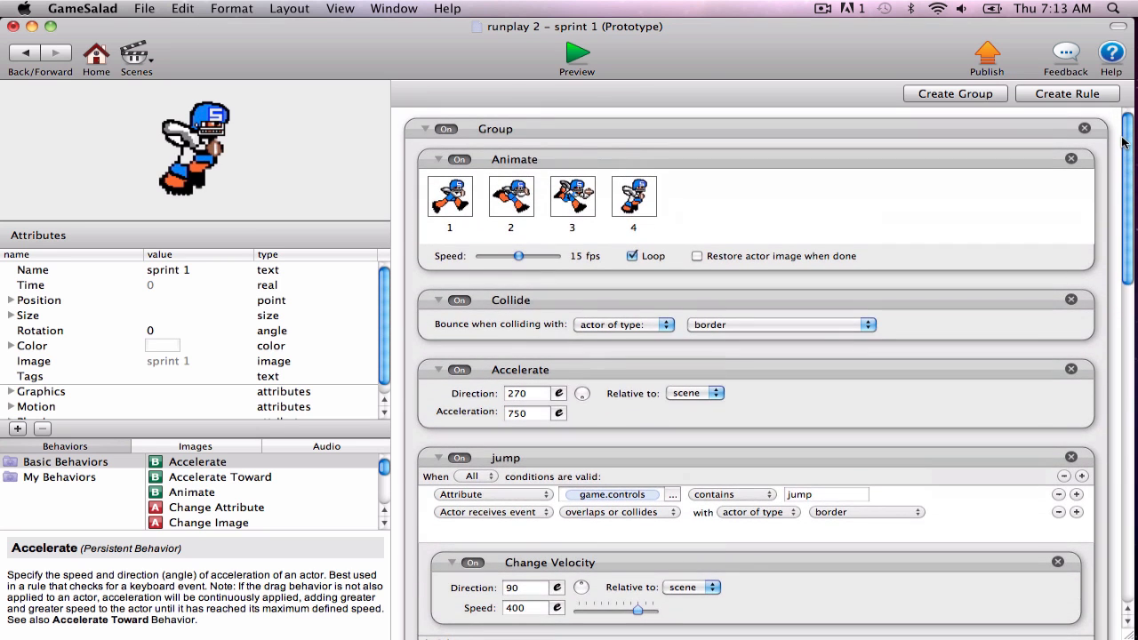
scroll(down, 3)
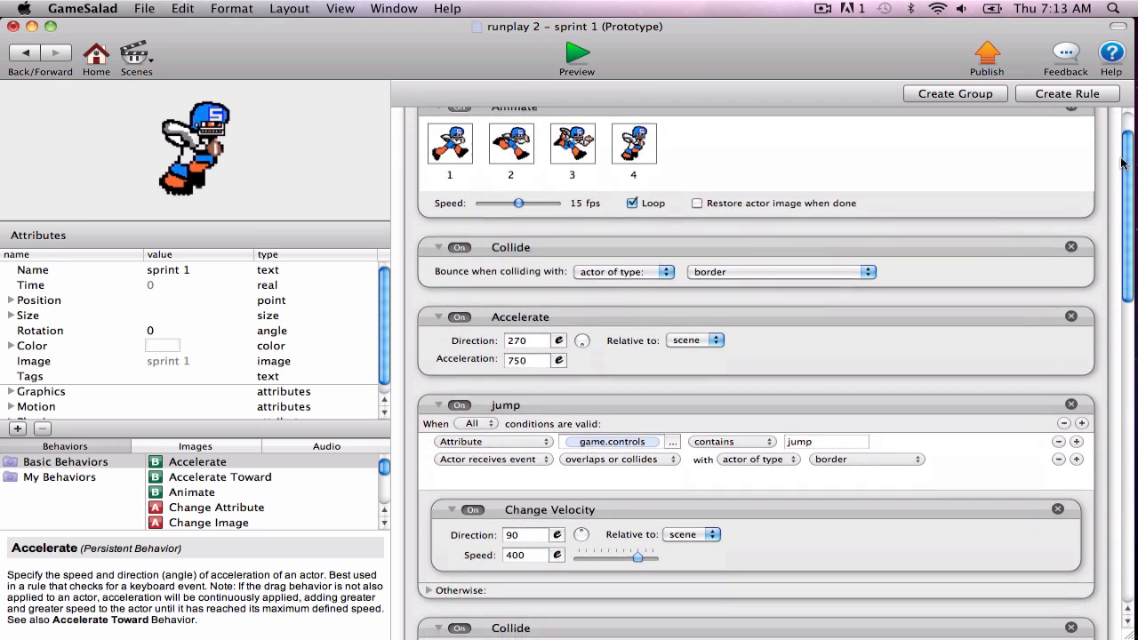
scroll(down, 3)
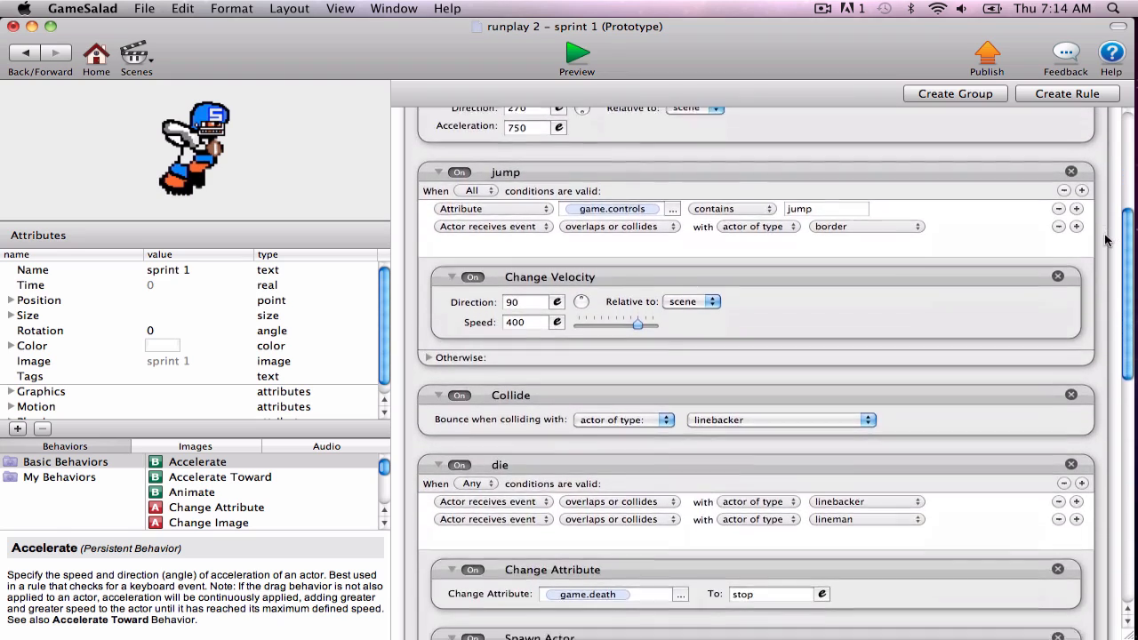
scroll(down, 3)
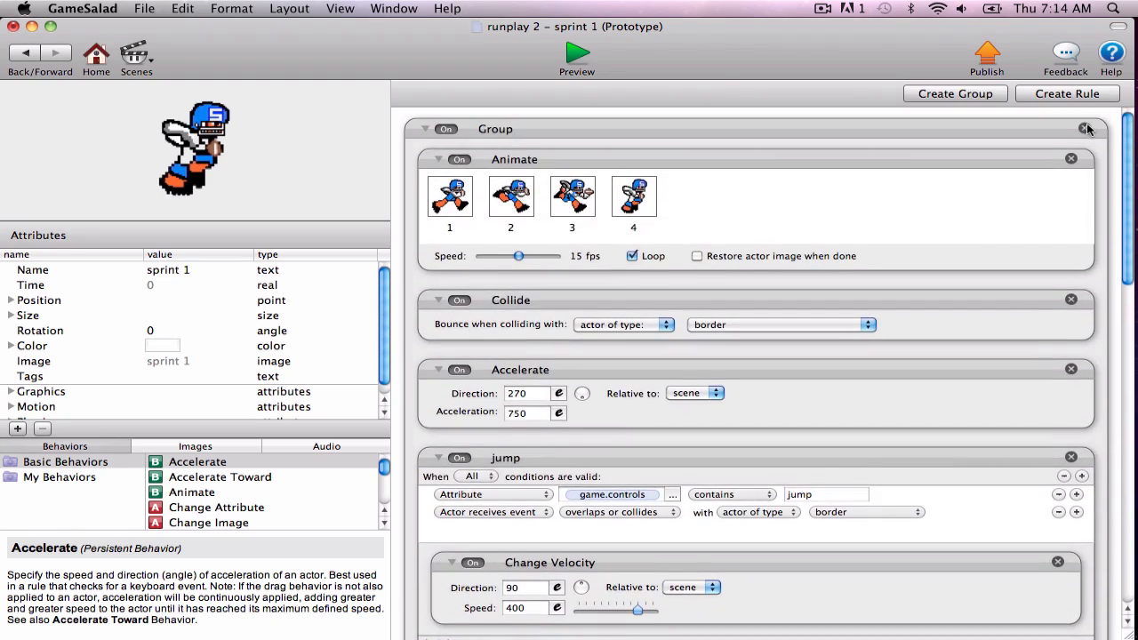
scroll(down, 3)
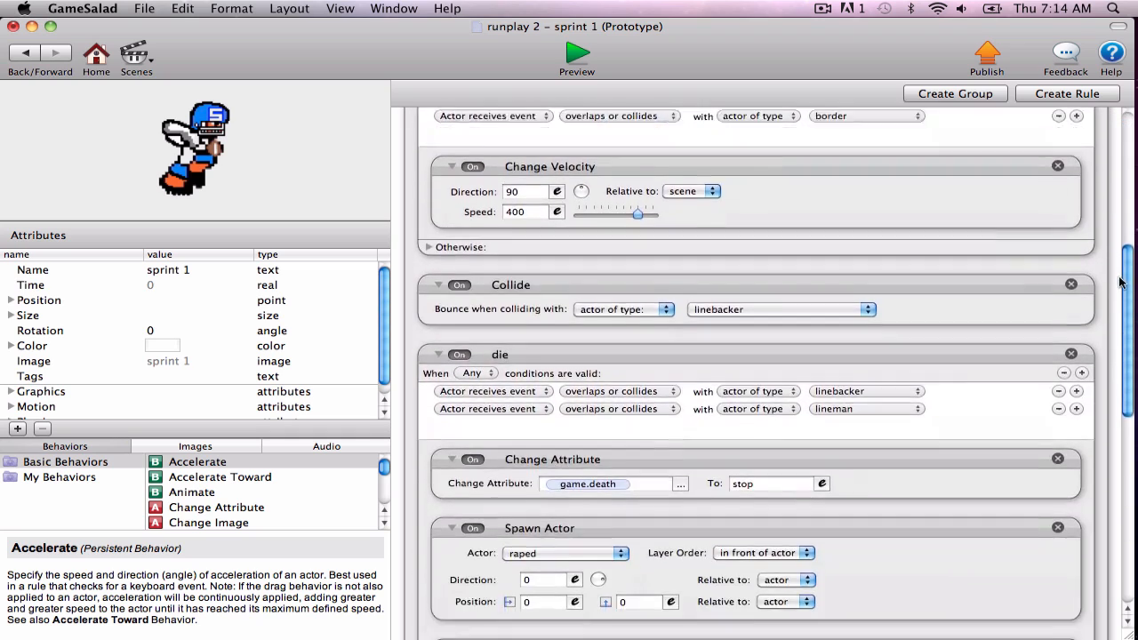
scroll(down, 3)
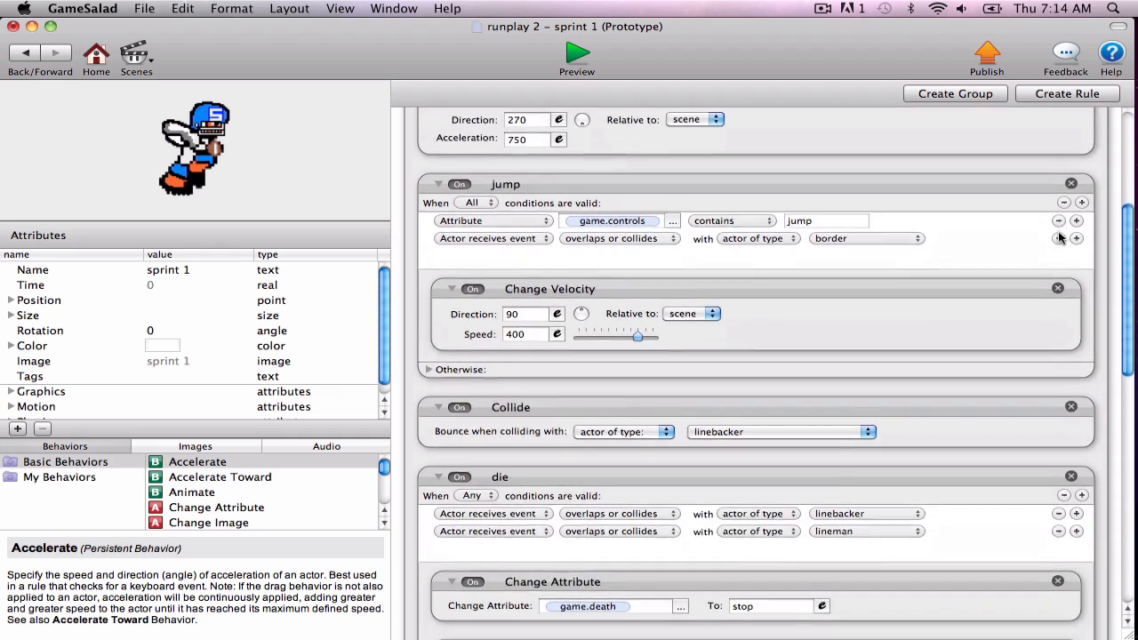
scroll(down, 3)
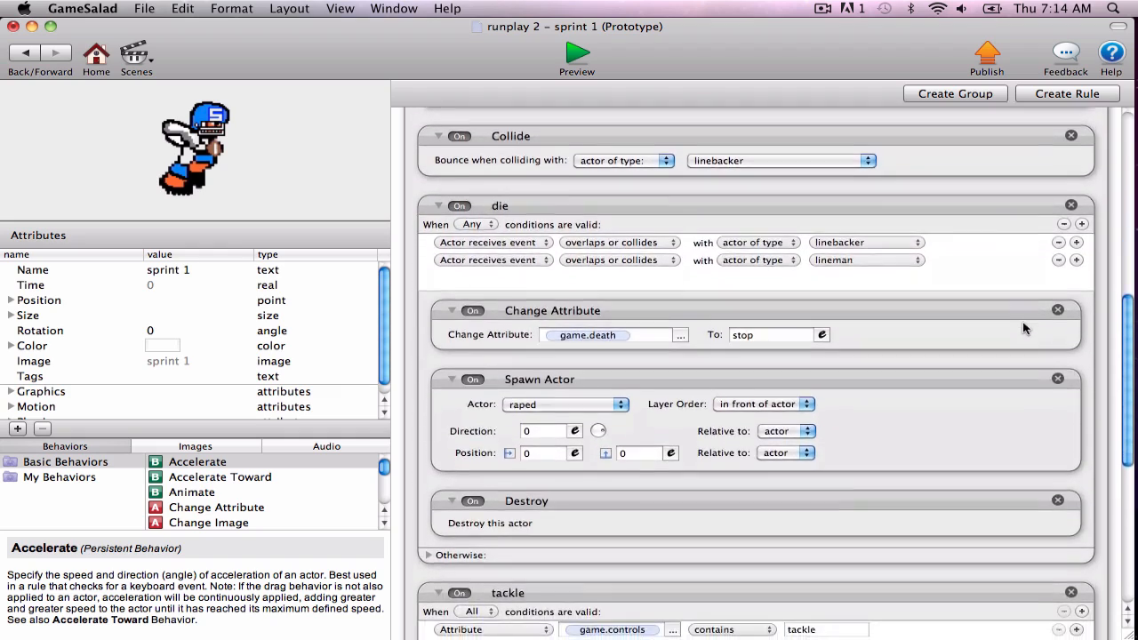
scroll(down, 3)
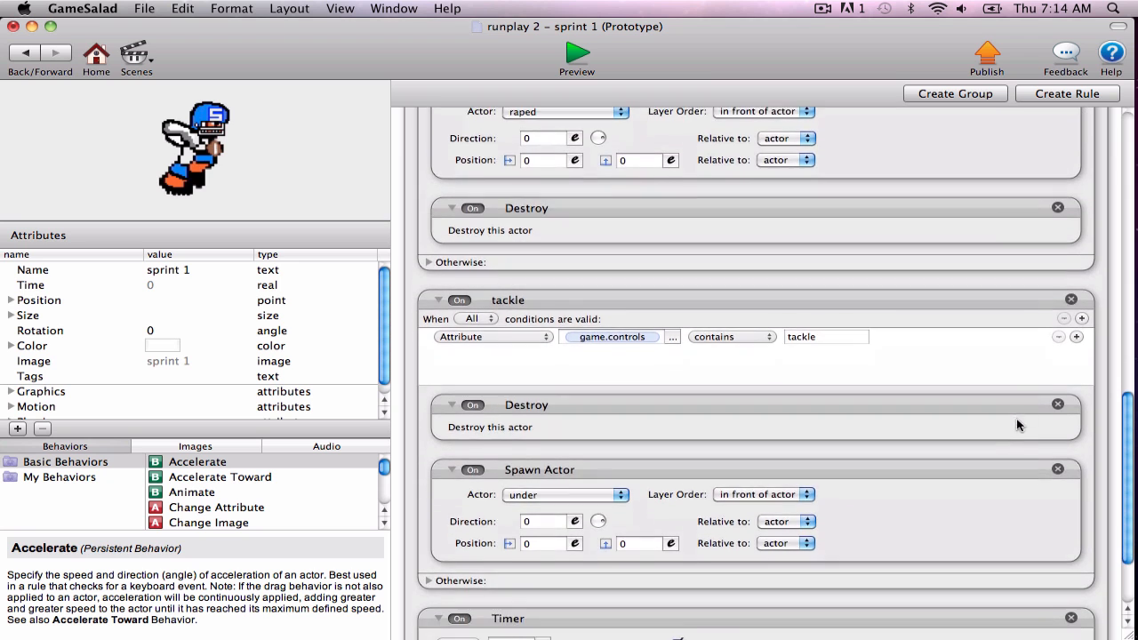
scroll(down, 3)
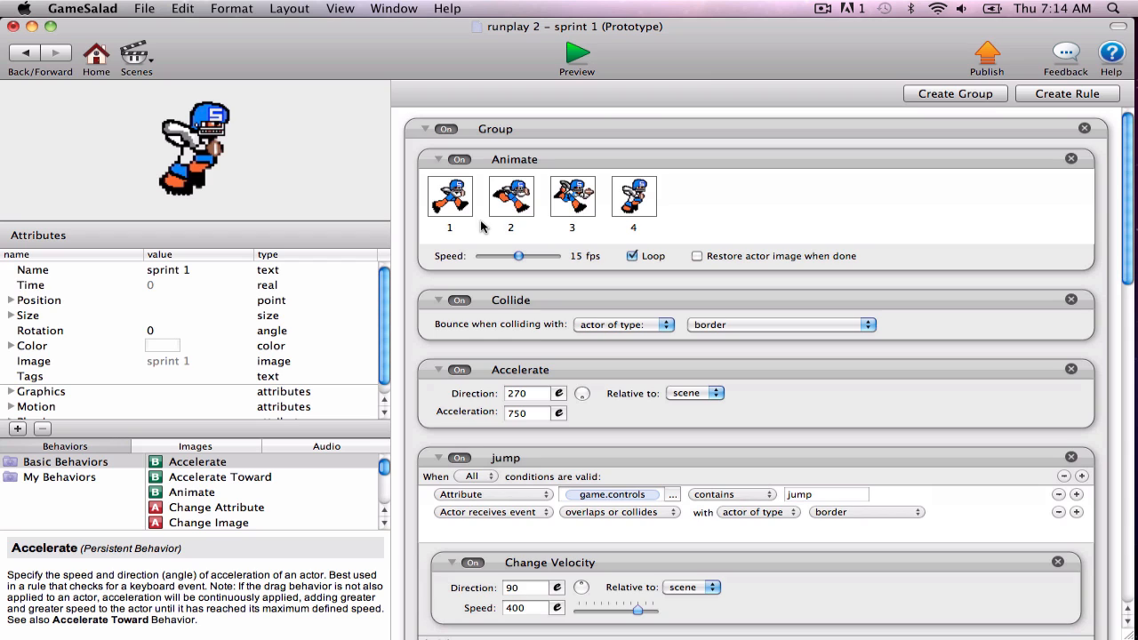
mouse_move(32, 64)
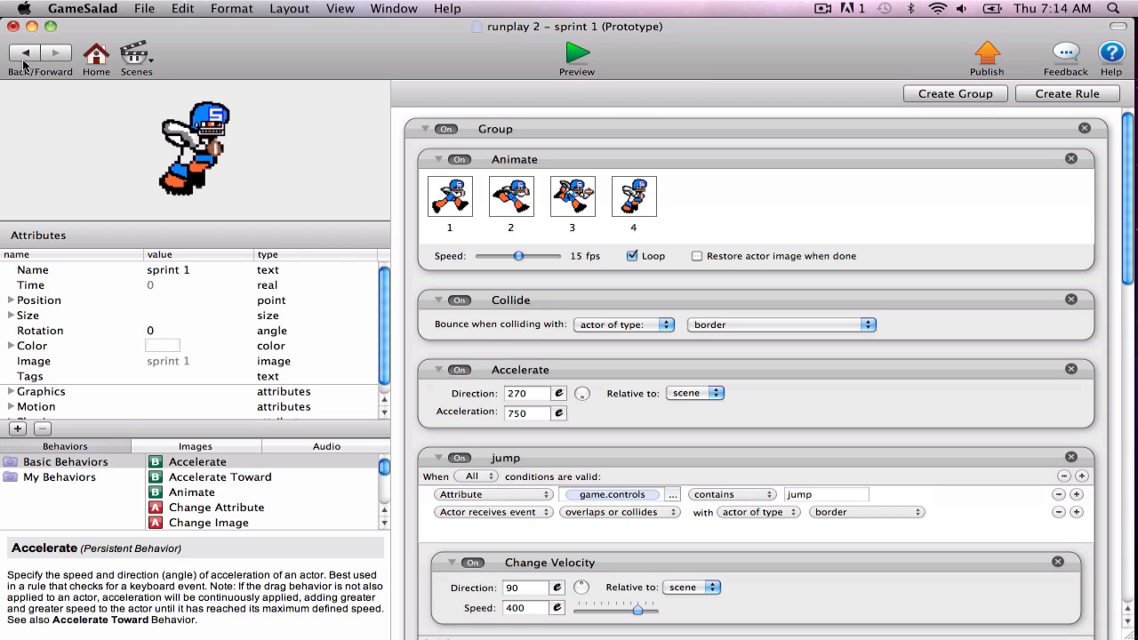
mouse_move(29, 52)
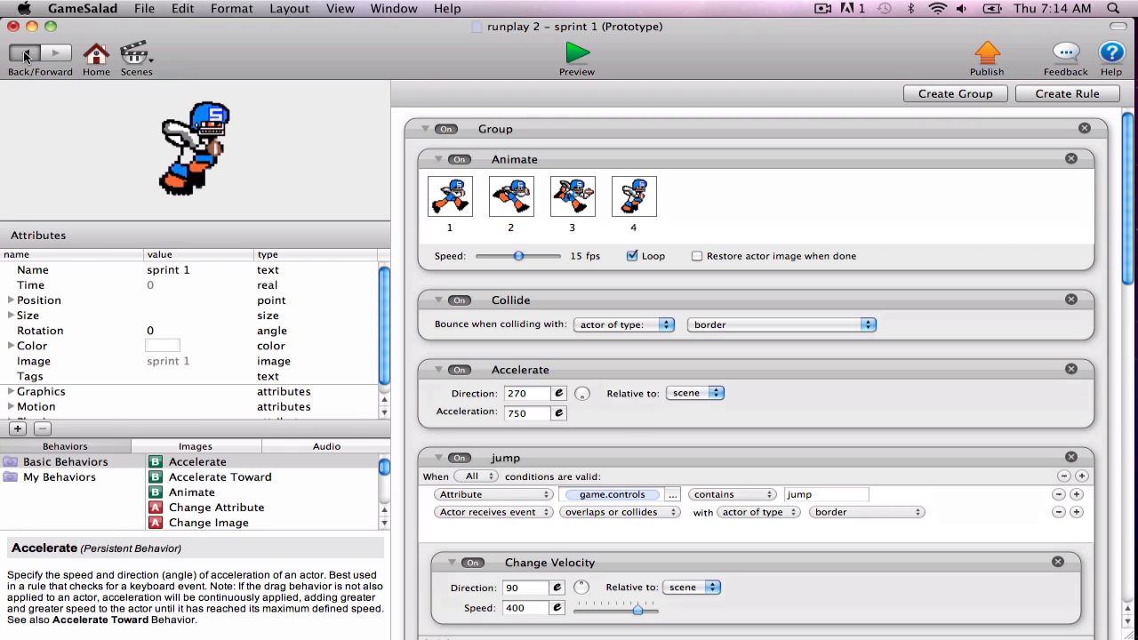
Leave the sprint 1 actor's rules for the Title Screen scene editor
click(30, 53)
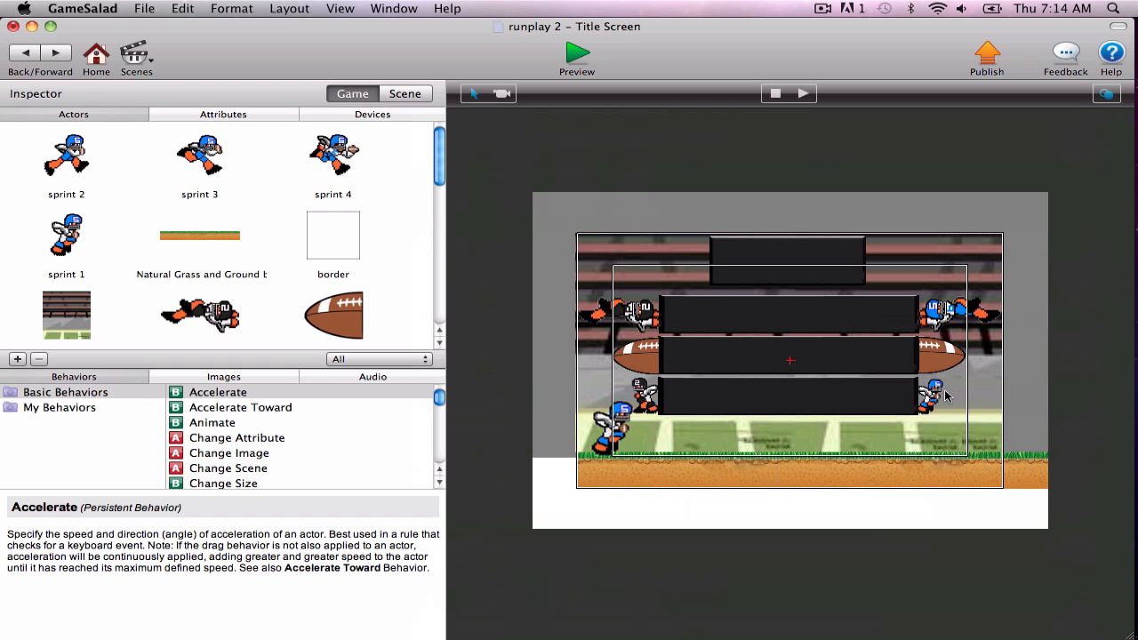
mouse_move(1046, 322)
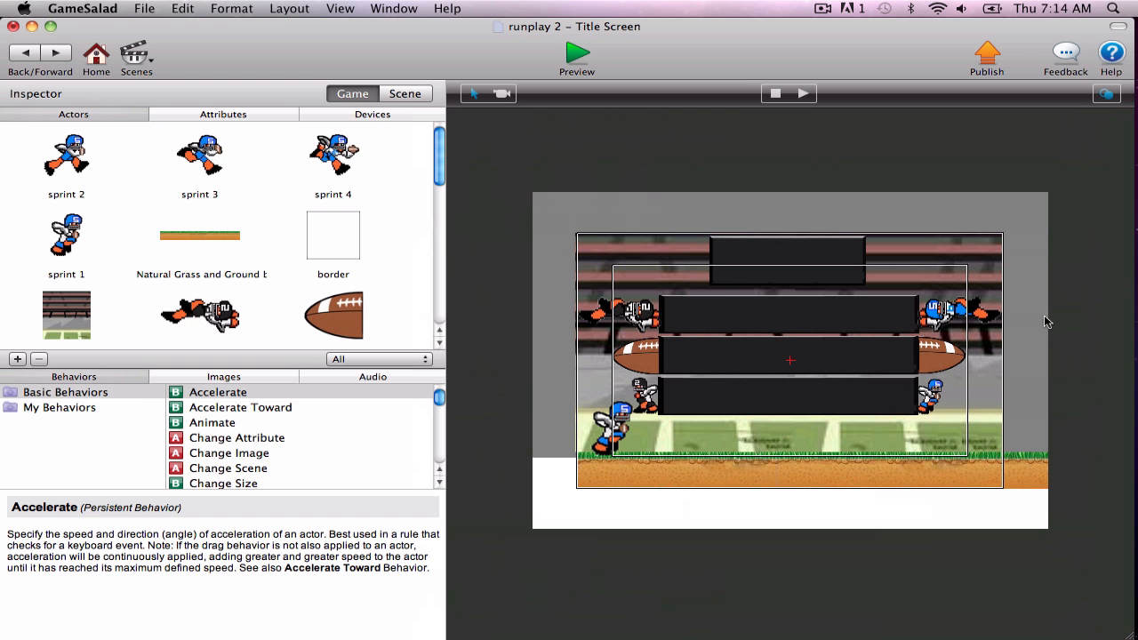
mouse_move(1038, 328)
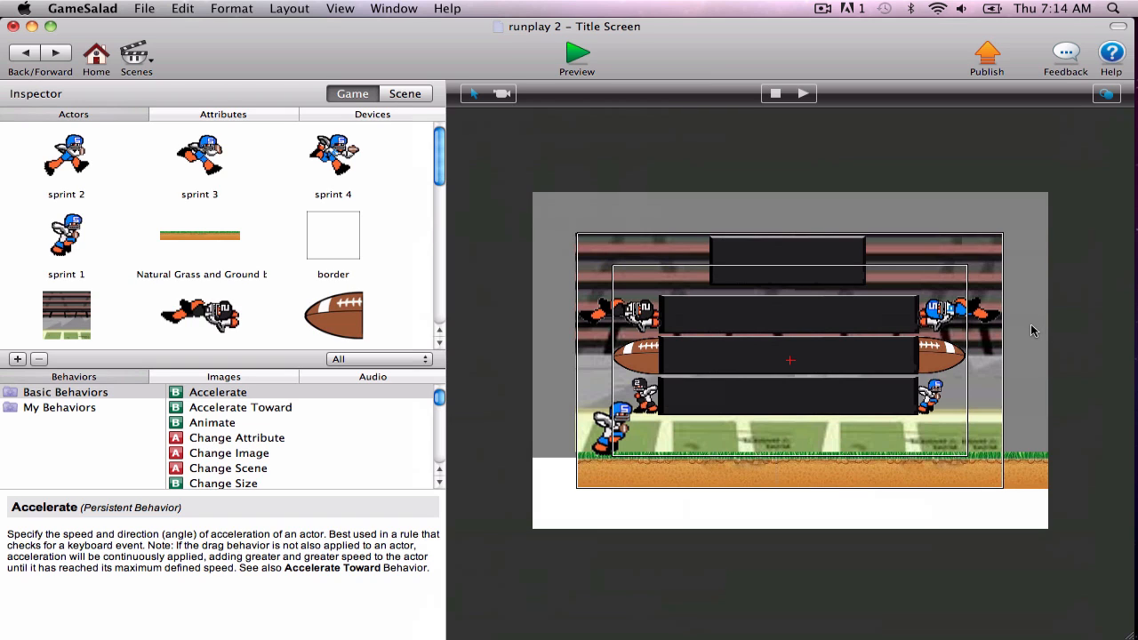
mouse_move(1025, 332)
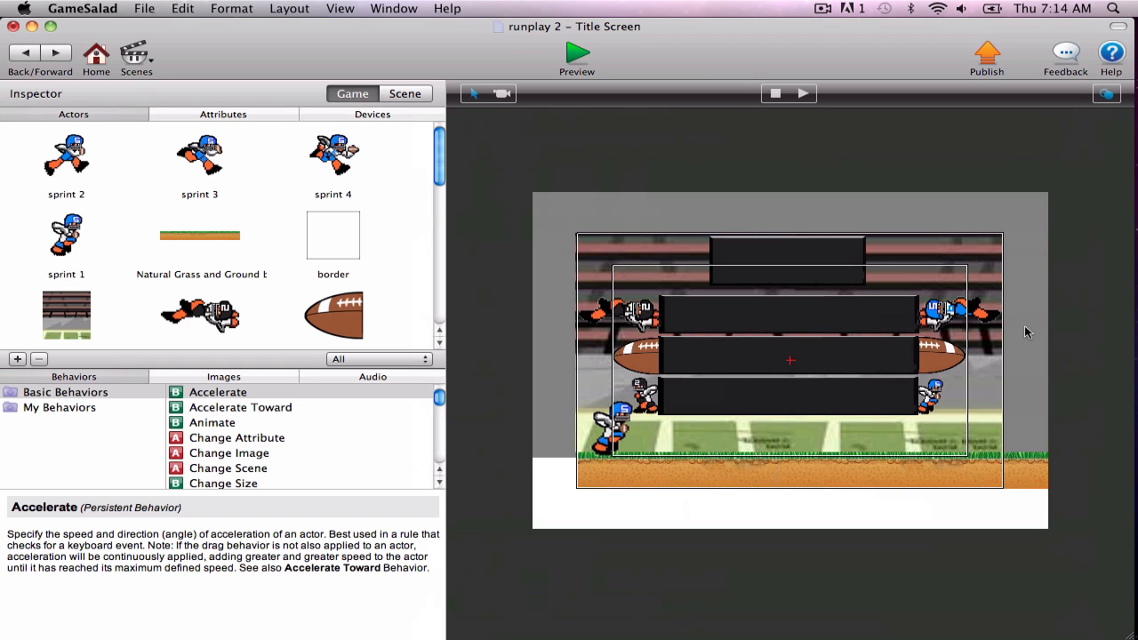